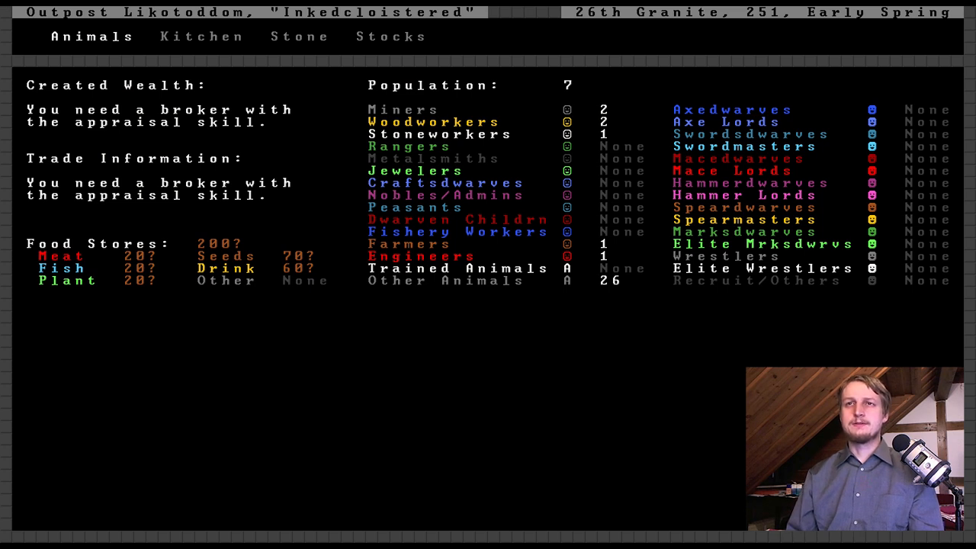
pyautogui.moveTo(266, 18)
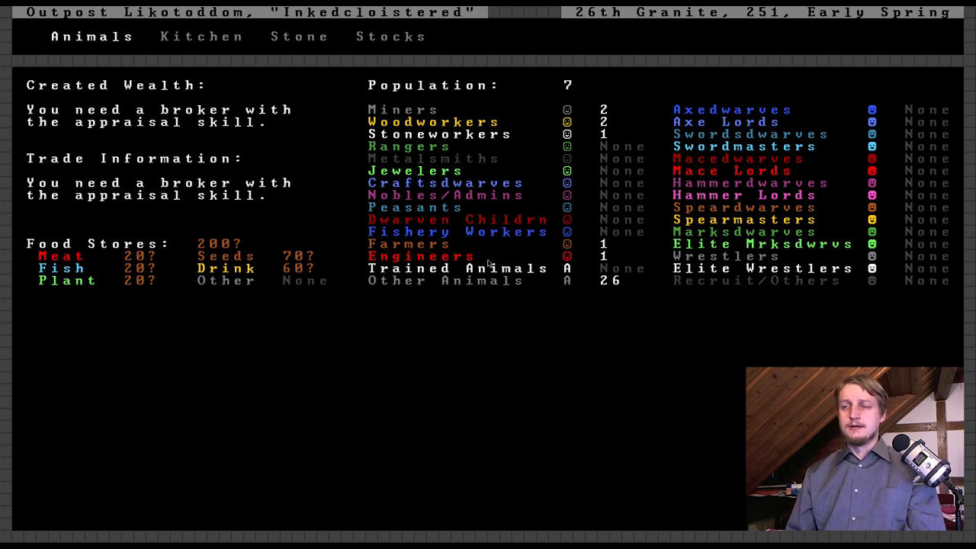
pyautogui.moveTo(562, 100)
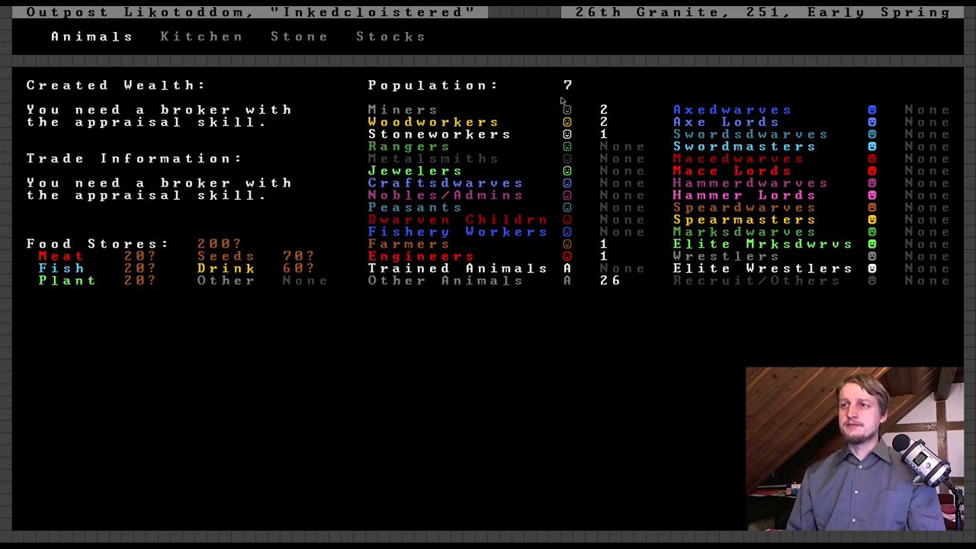
pyautogui.moveTo(482, 241)
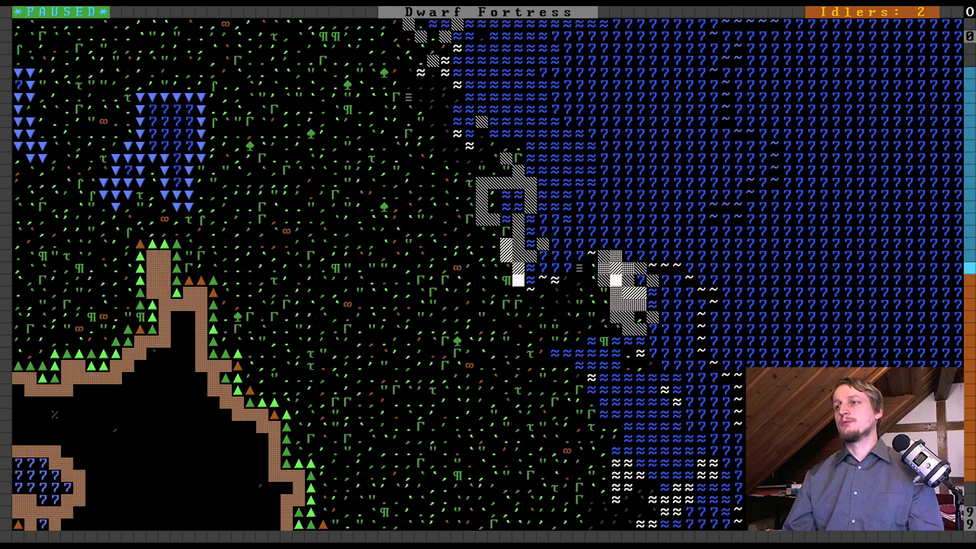
# - Scroll south along the coastline to the wagon camp, workshops and stockpiles
pyautogui.scroll(-3)
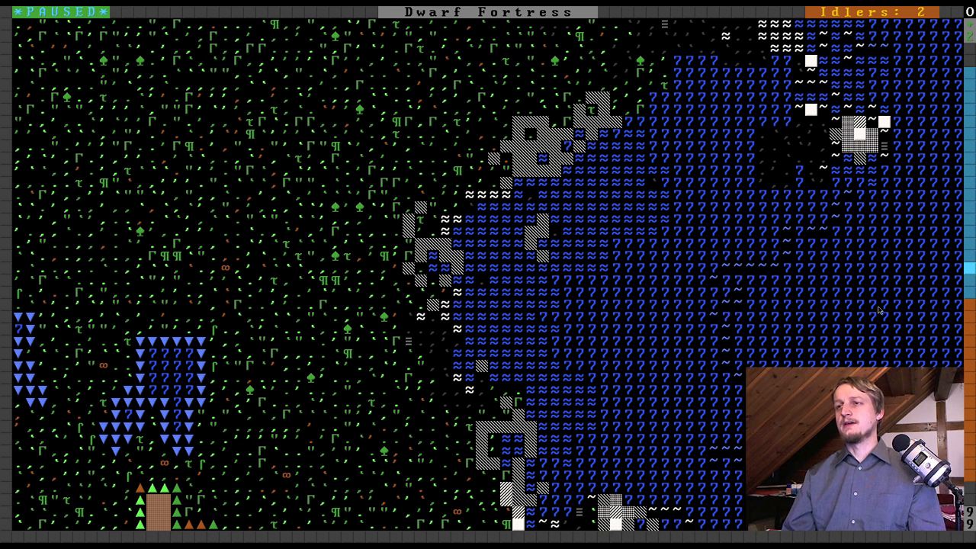
pyautogui.moveTo(740, 440)
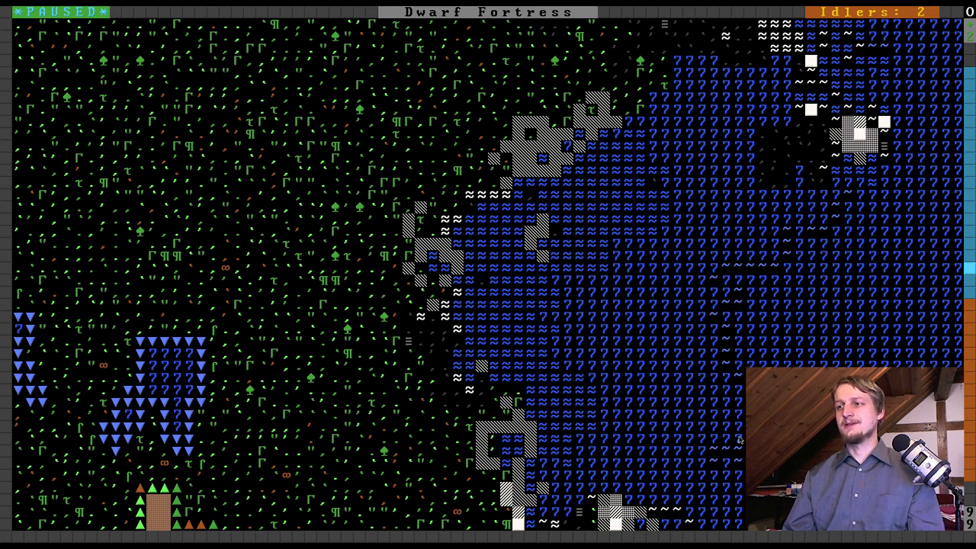
pyautogui.scroll(-3)
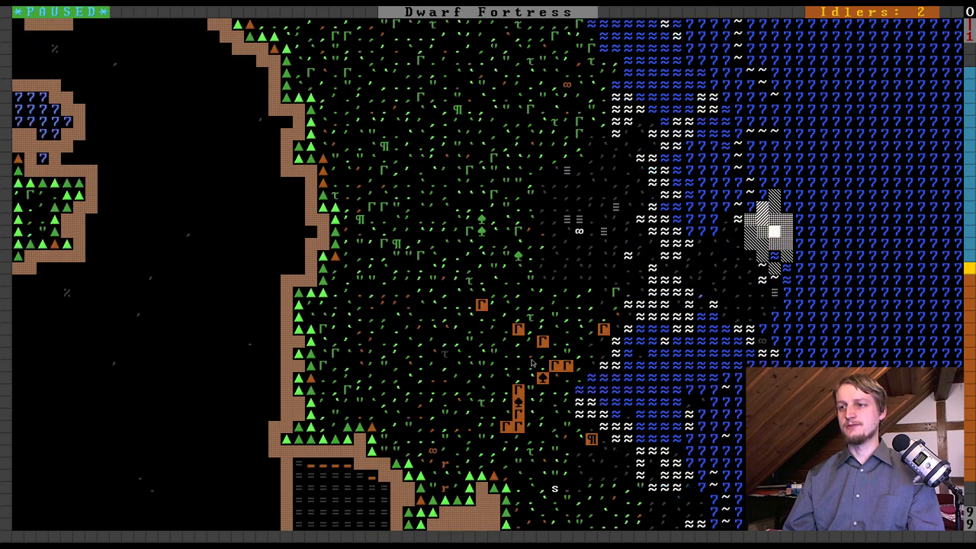
pyautogui.scroll(-3)
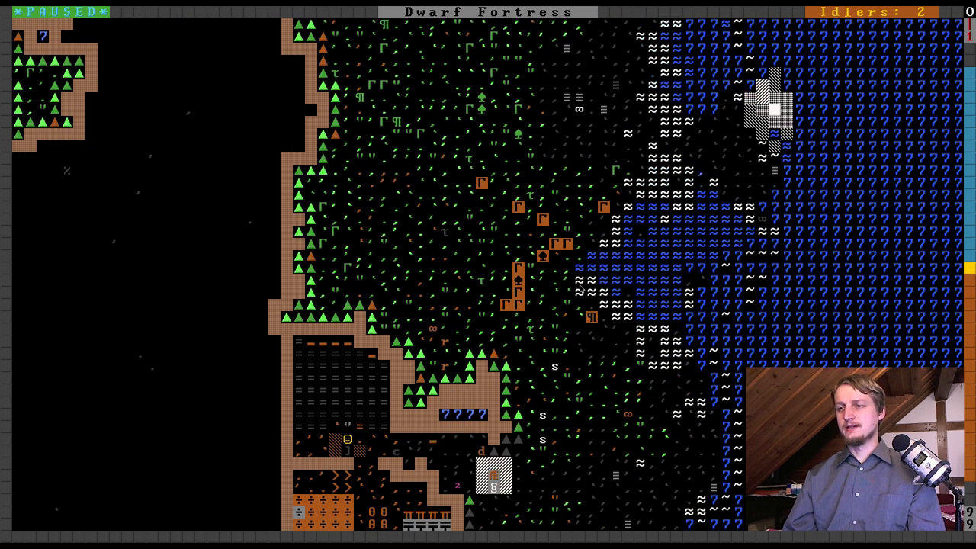
pyautogui.scroll(-3)
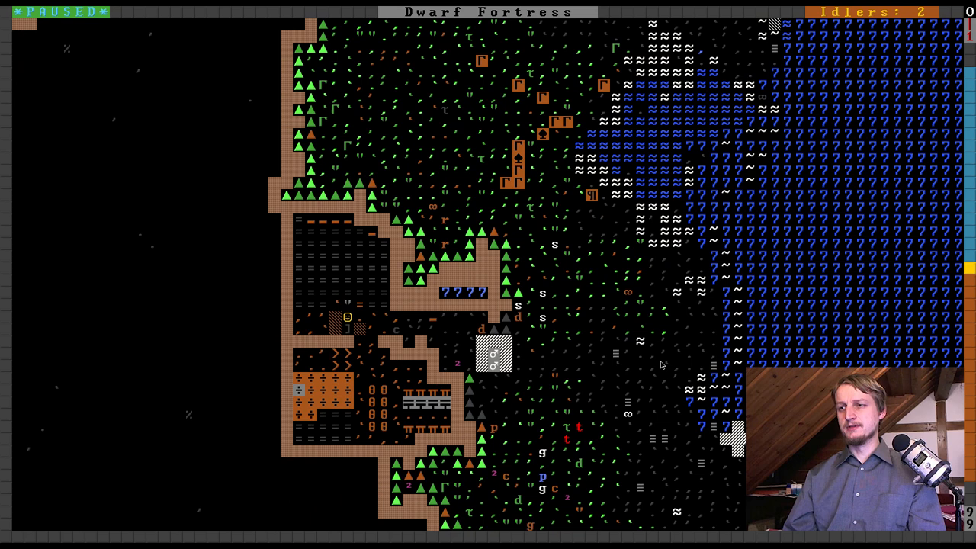
pyautogui.scroll(-3)
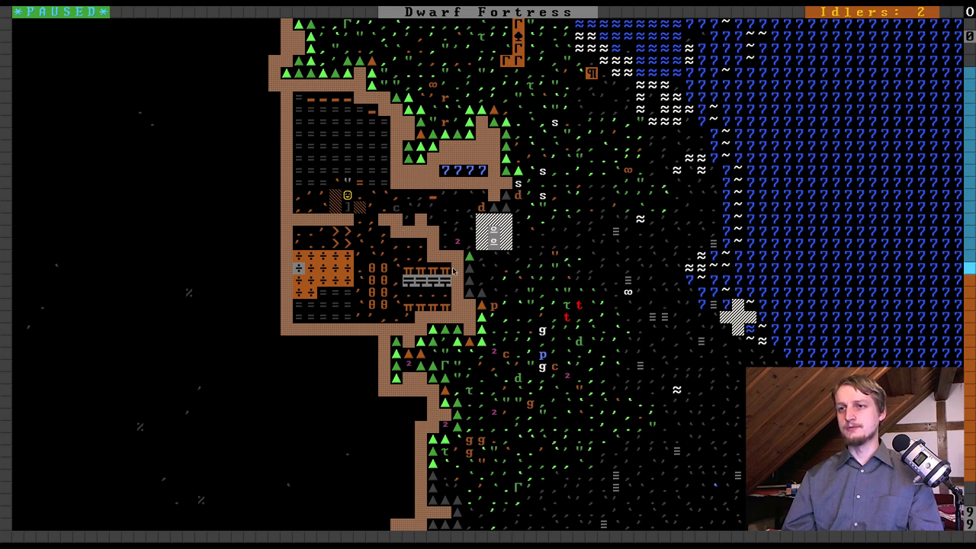
pyautogui.moveTo(536, 320)
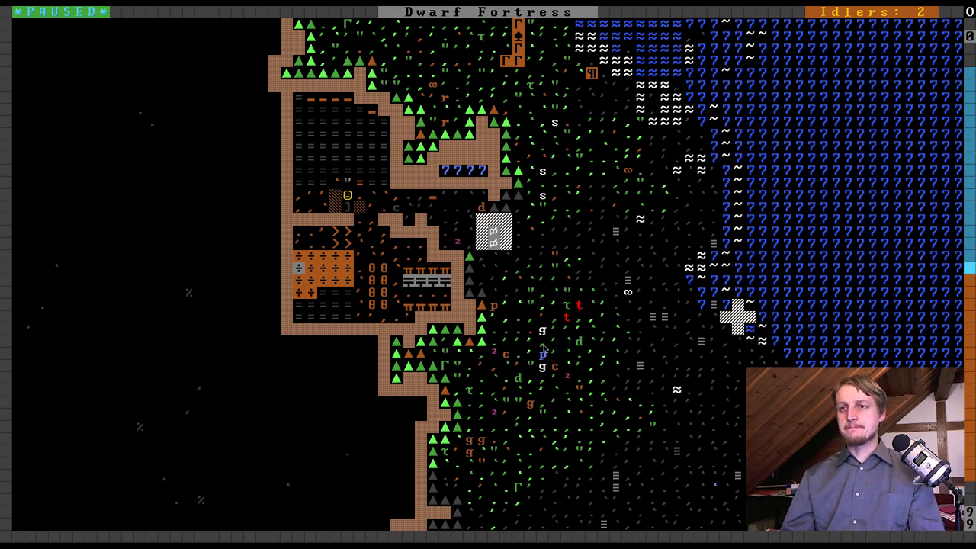
pyautogui.moveTo(357, 340)
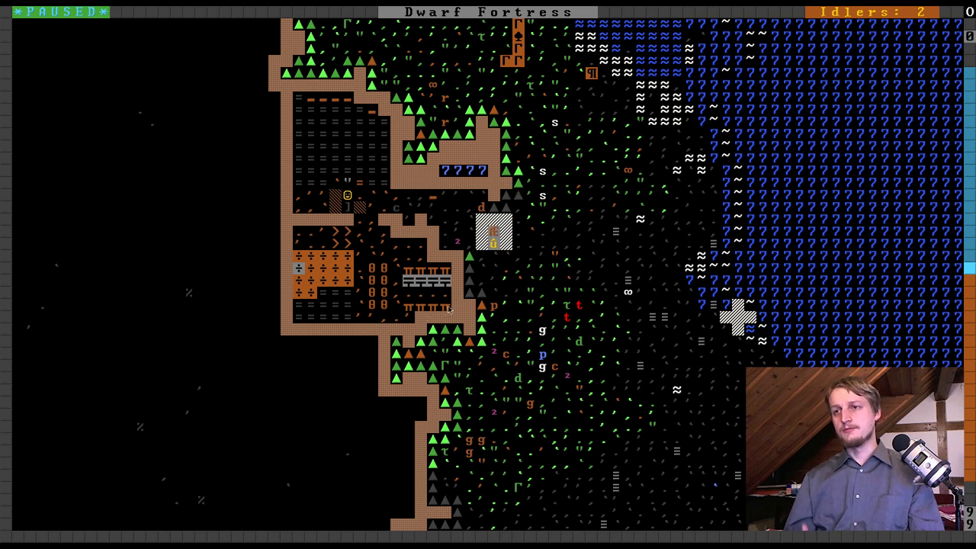
pyautogui.moveTo(381, 191)
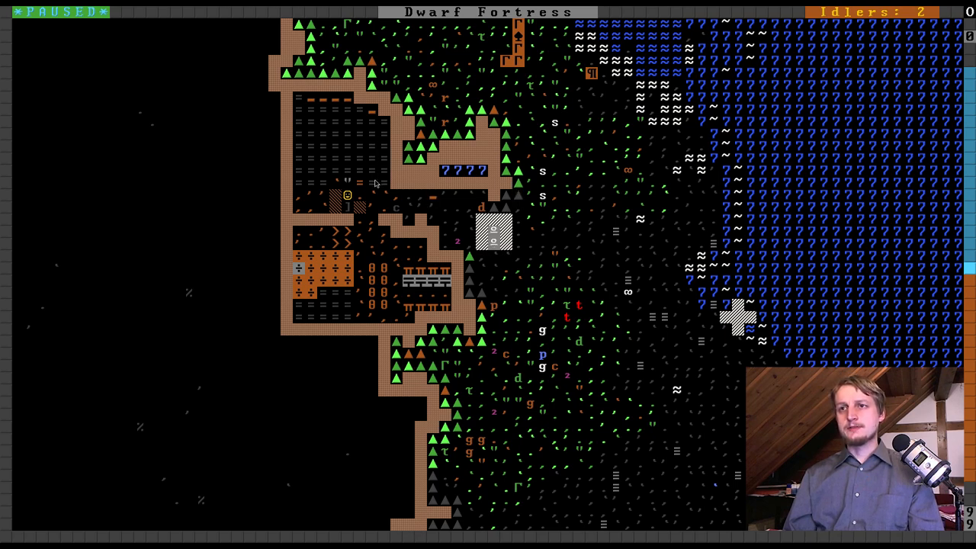
pyautogui.moveTo(319, 127)
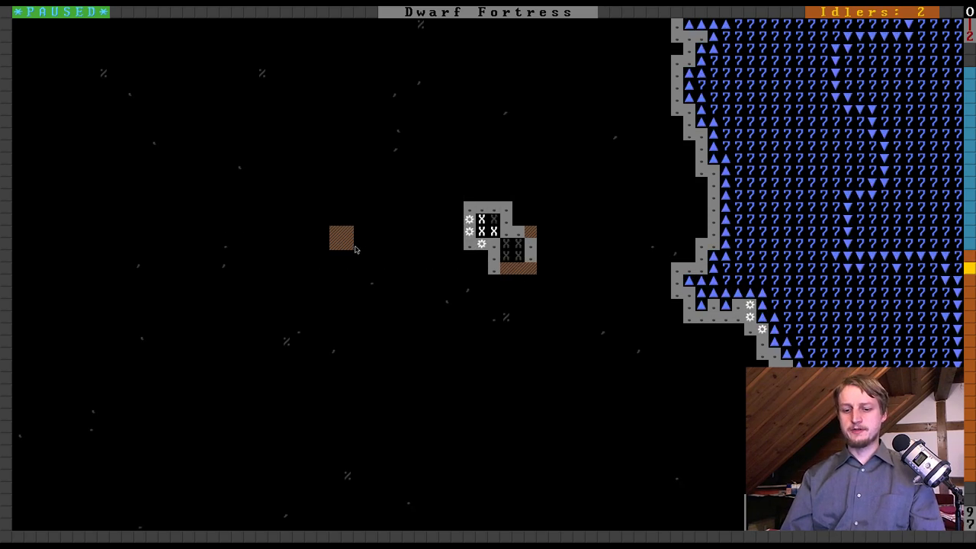
# - View the deeper level's marked digging tiles, then return to the stair shaft chamber's designations
pyautogui.press('d')
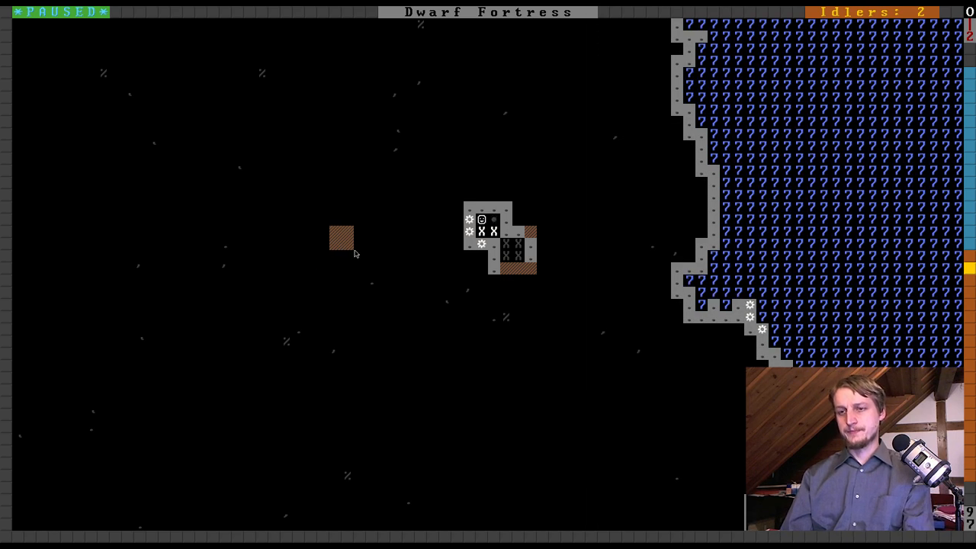
pyautogui.click(342, 244)
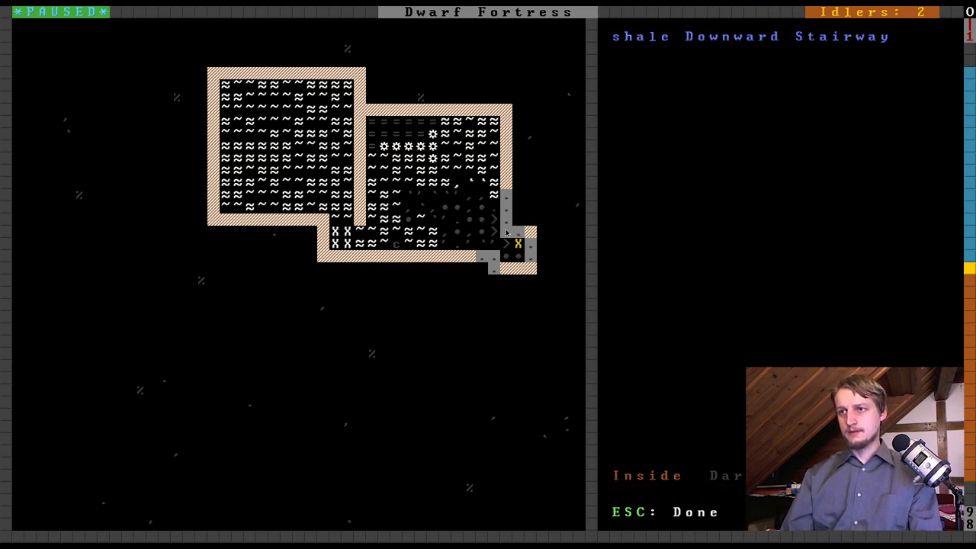
pyautogui.moveTo(519, 242)
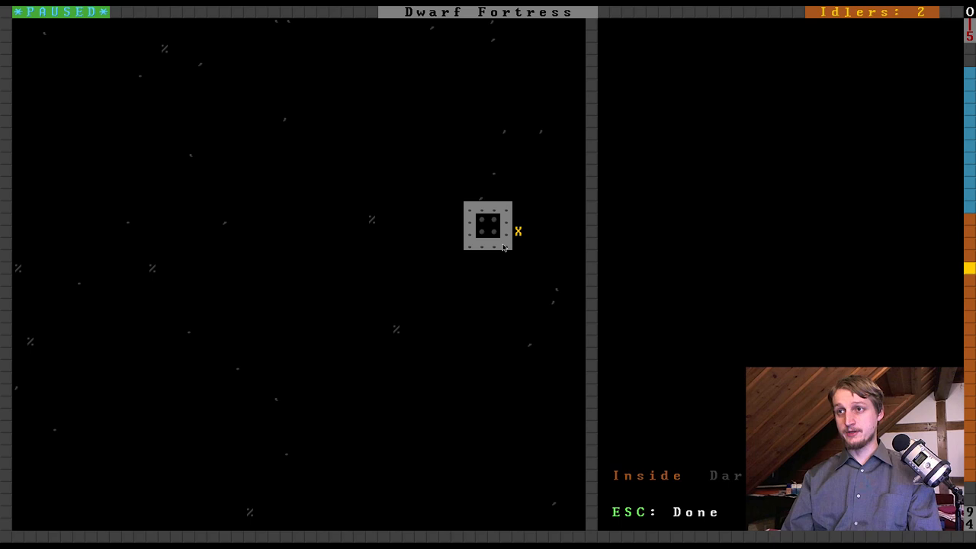
pyautogui.press('Escape')
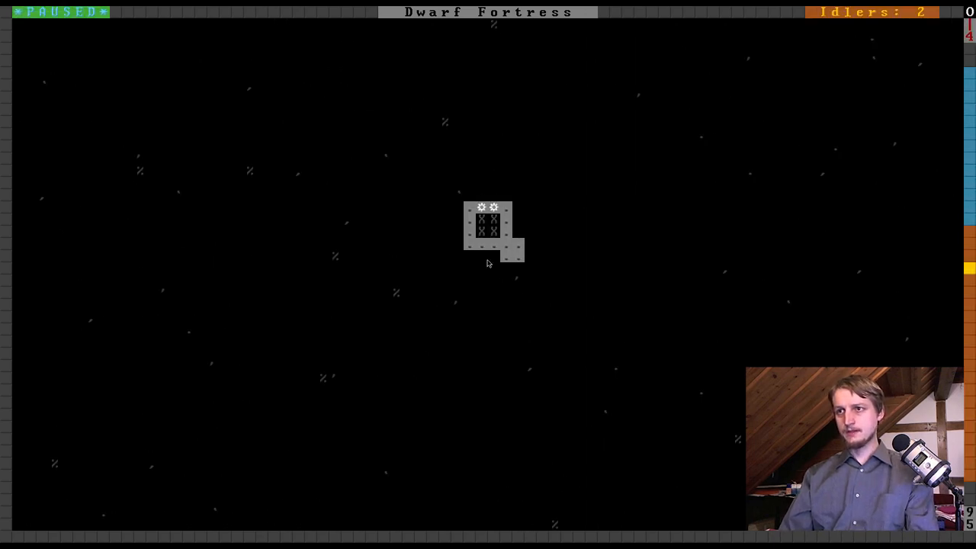
pyautogui.press('d')
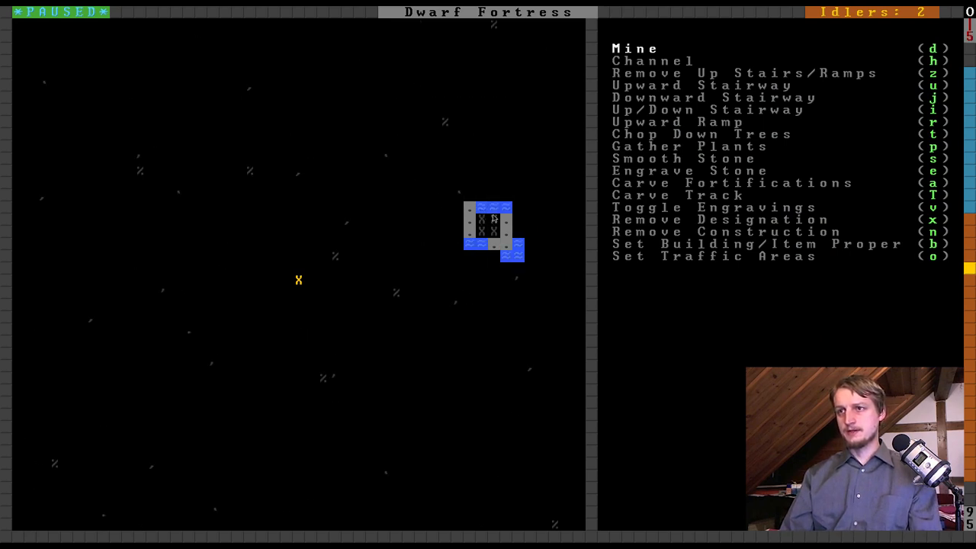
pyautogui.moveTo(482, 246)
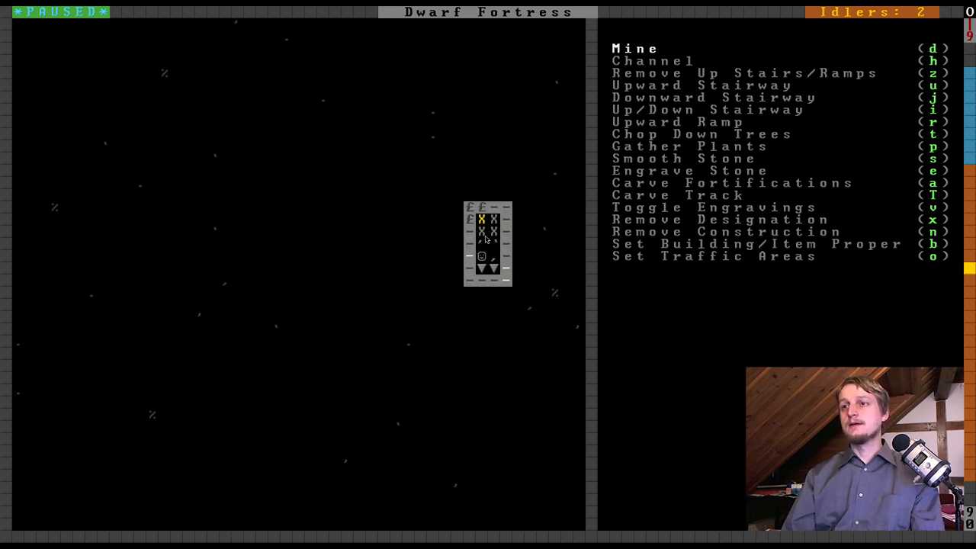
pyautogui.moveTo(481, 258)
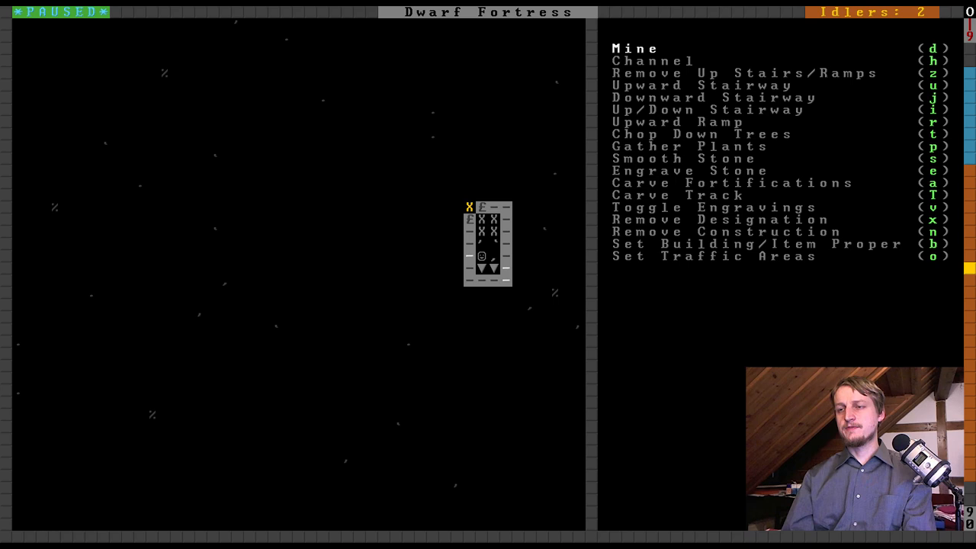
# - Back out of the designations menu with Escape
pyautogui.press('Escape')
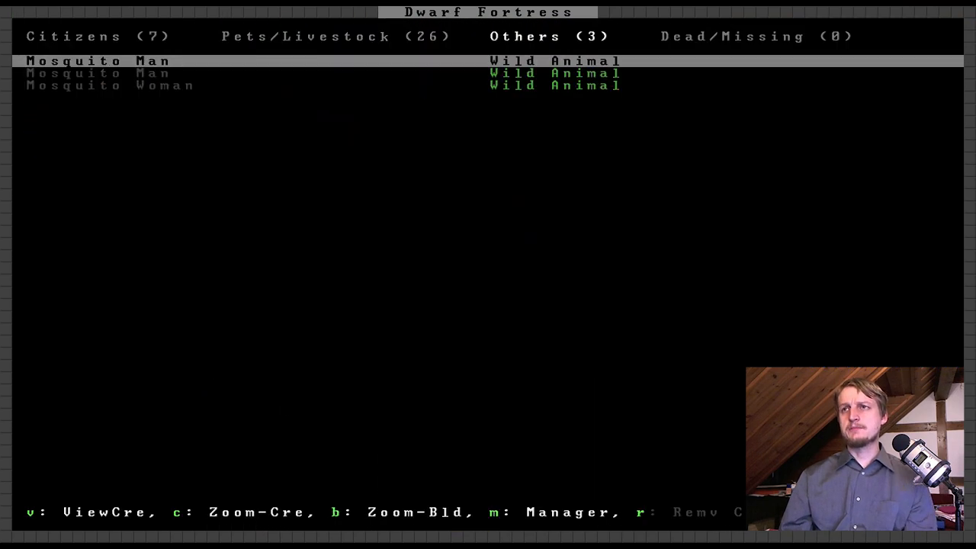
# - Close the creature list to return to the surface camp map
pyautogui.press('down')
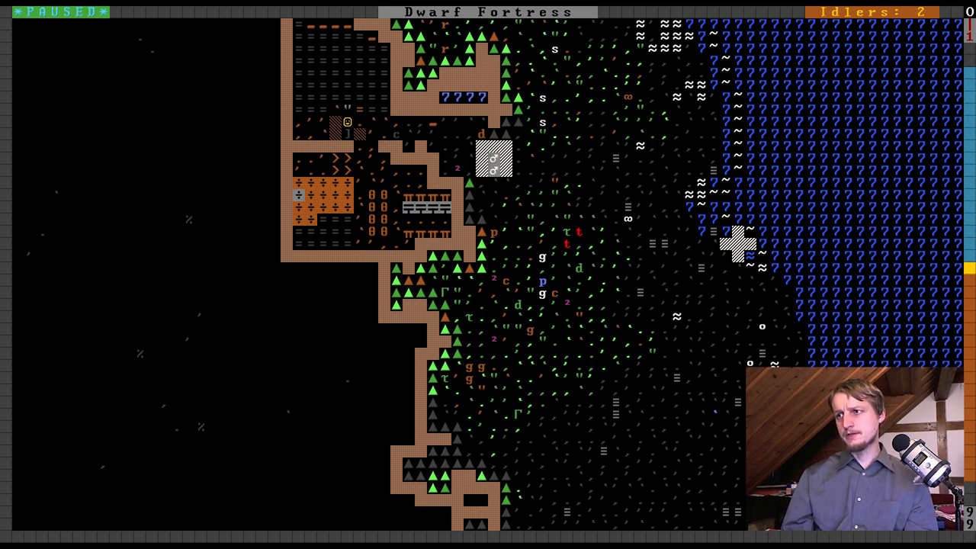
# - Scroll the map to the beach east of the camp where shale pebbles lie
pyautogui.scroll(-3)
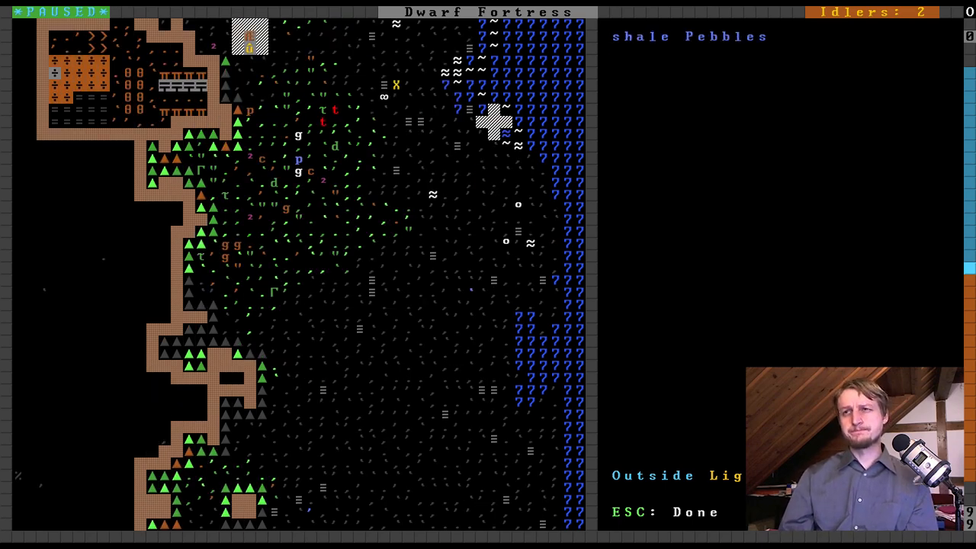
pyautogui.scroll(3)
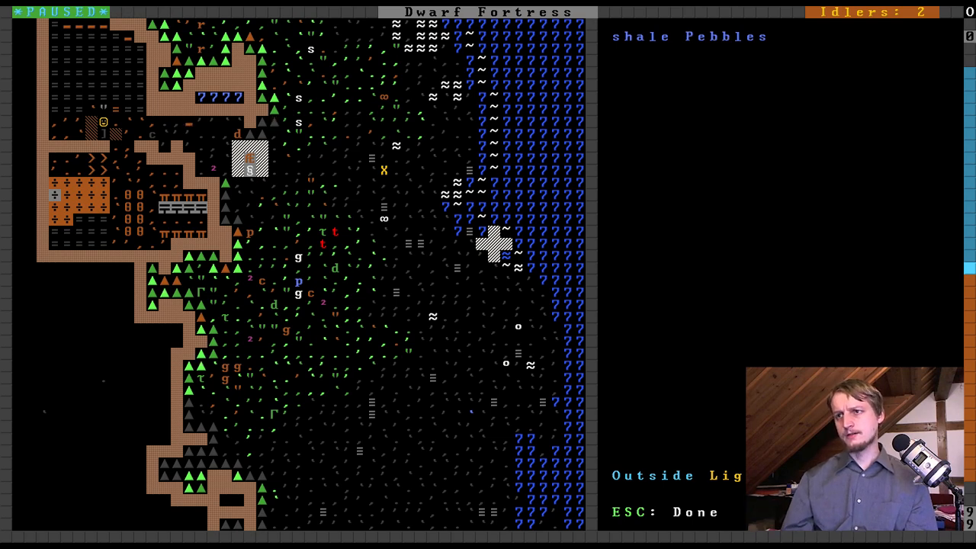